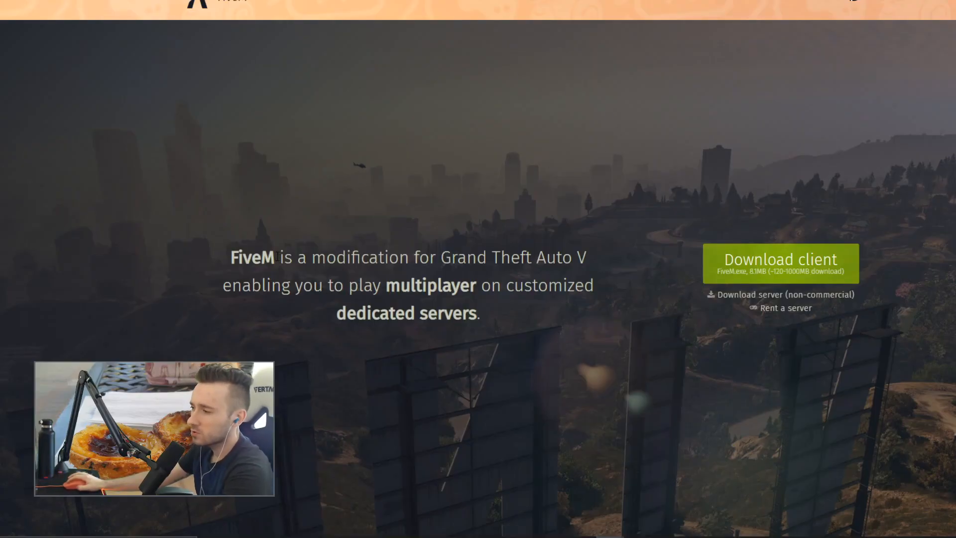
pyautogui.moveTo(289, 158)
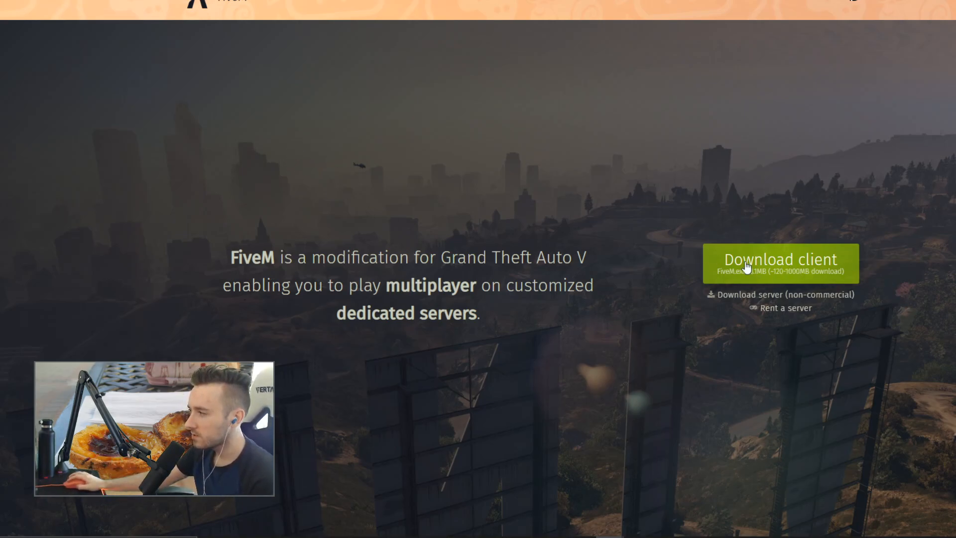
# Download the FiveM client and accept the FiveM Platform Service Agreement
pyautogui.click(780, 262)
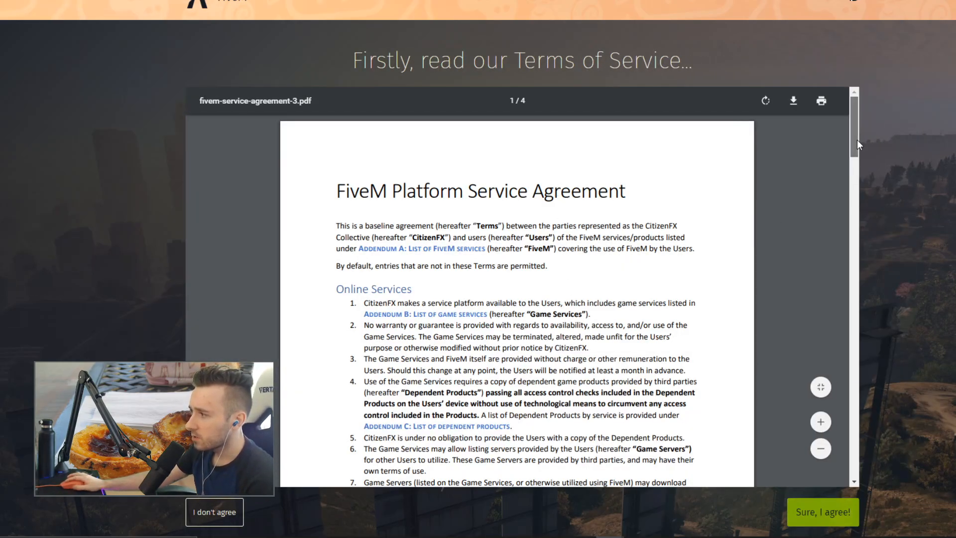
pyautogui.moveTo(839, 124)
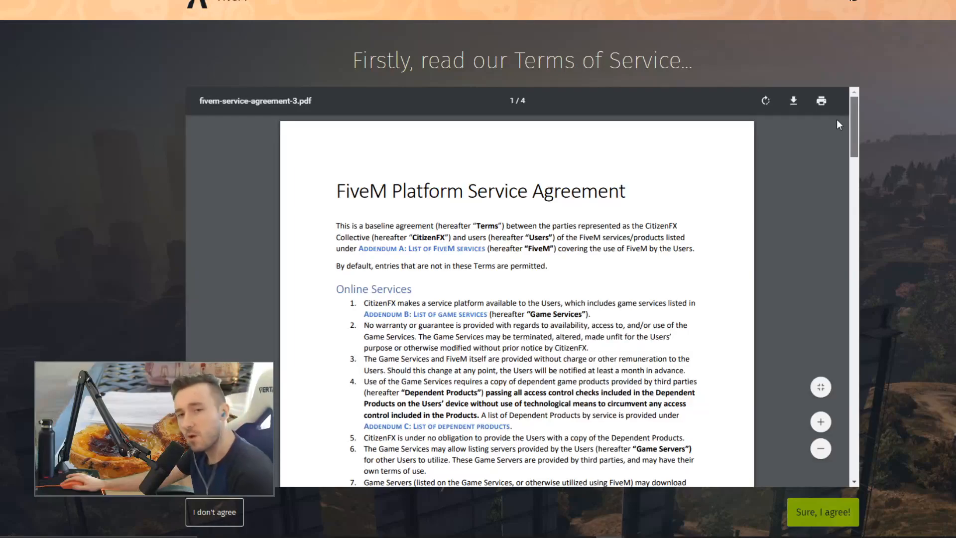
pyautogui.click(822, 511)
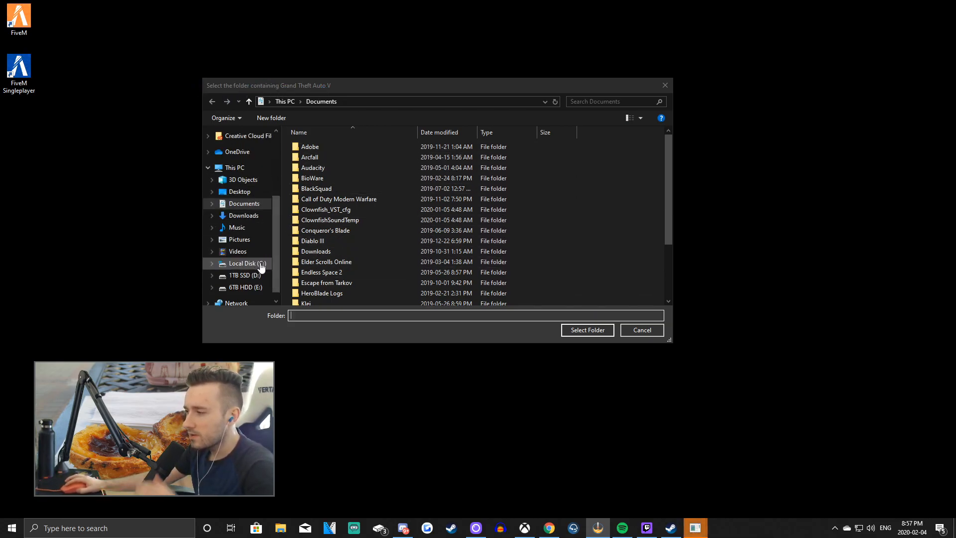
# Browse Local Disk (C:) and inspect the Grand Theft Auto Moved folder
pyautogui.click(243, 263)
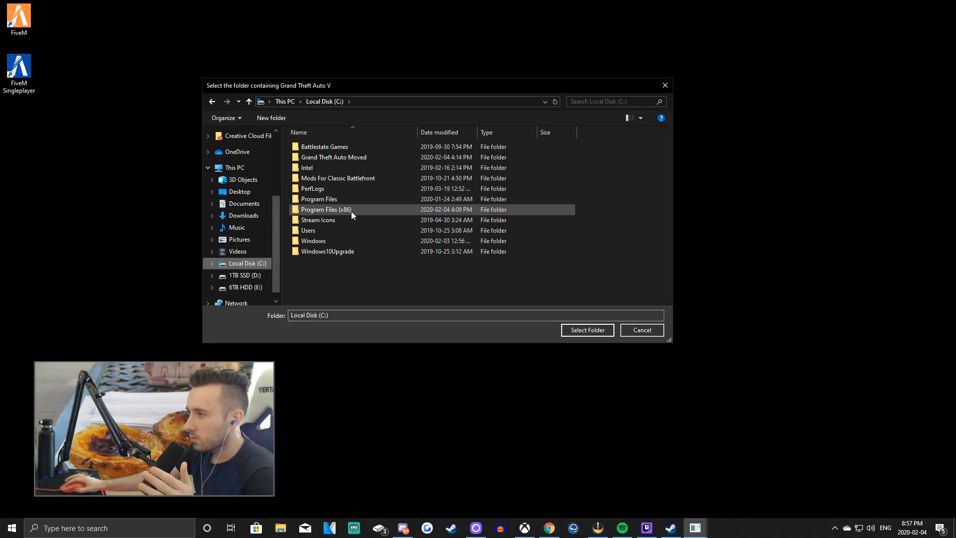
pyautogui.moveTo(352, 214)
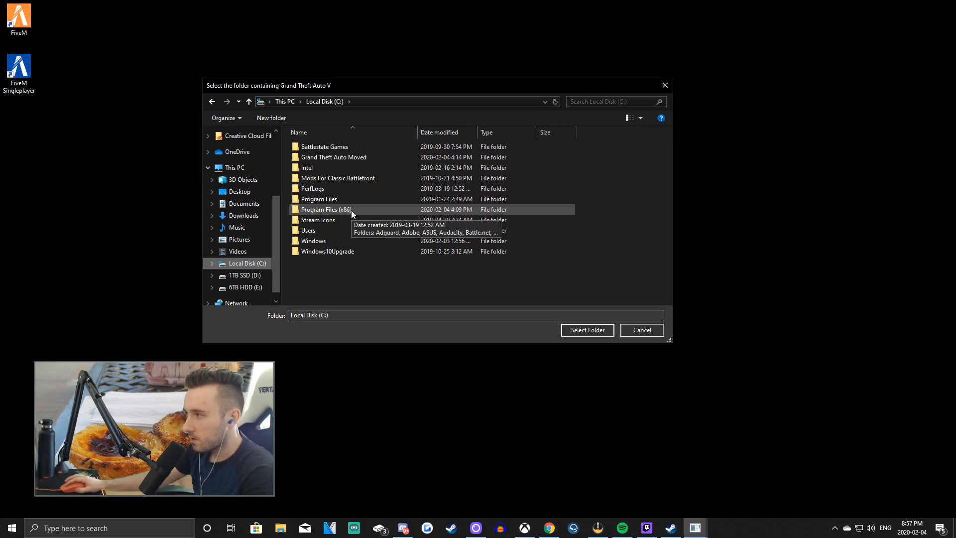
pyautogui.click(333, 157)
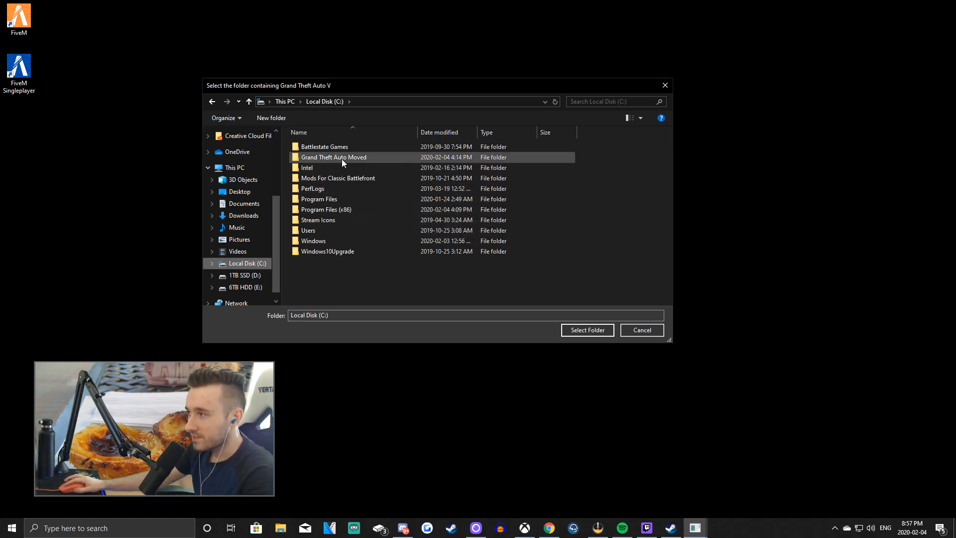
pyautogui.moveTo(342, 161)
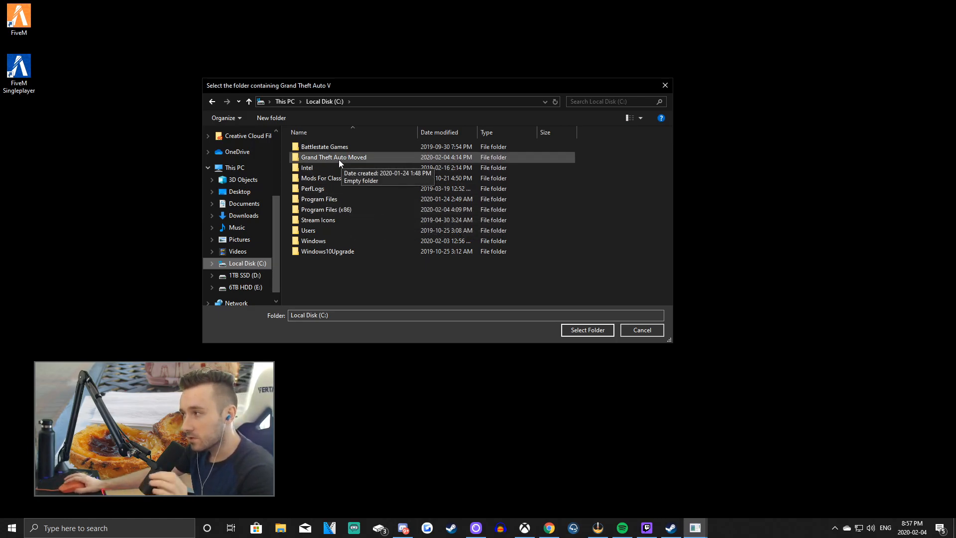
pyautogui.click(307, 167)
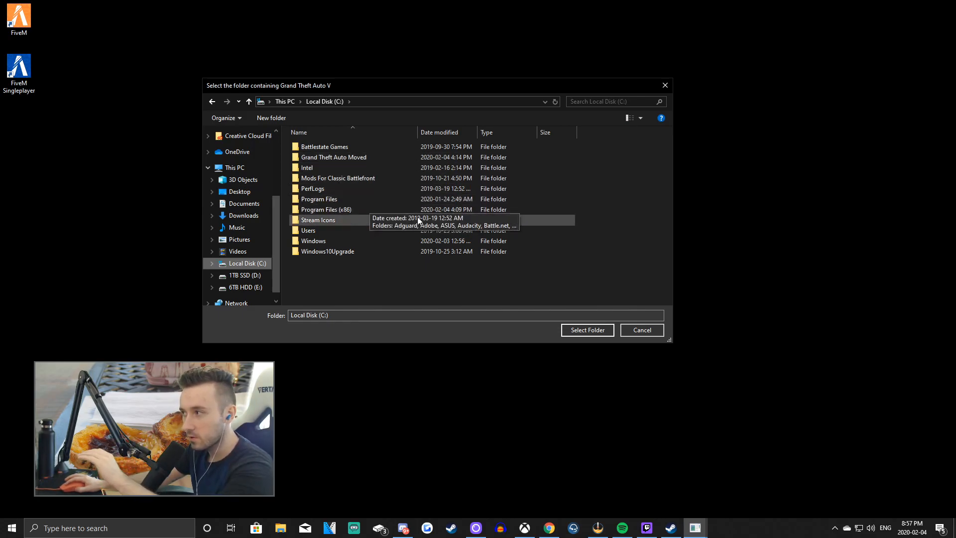
pyautogui.moveTo(312, 188)
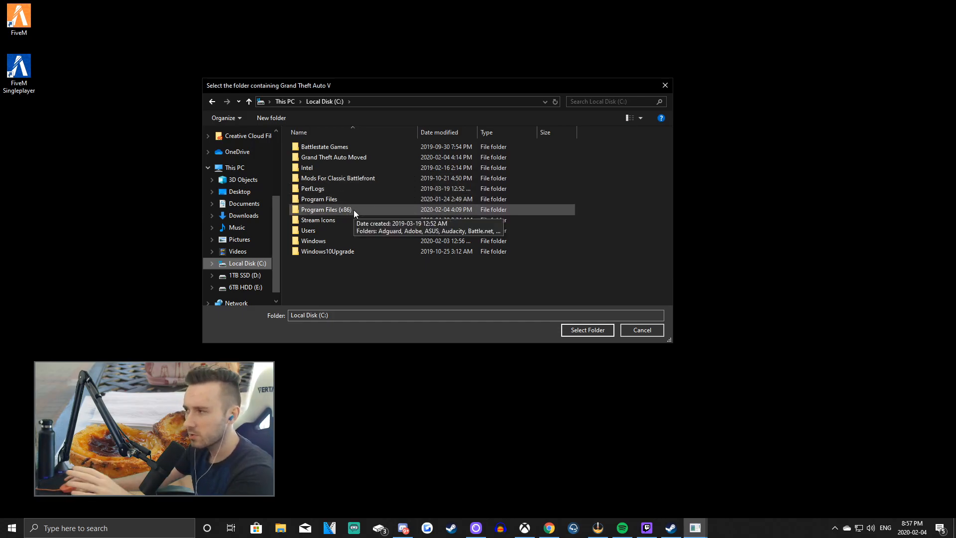
pyautogui.moveTo(334, 157)
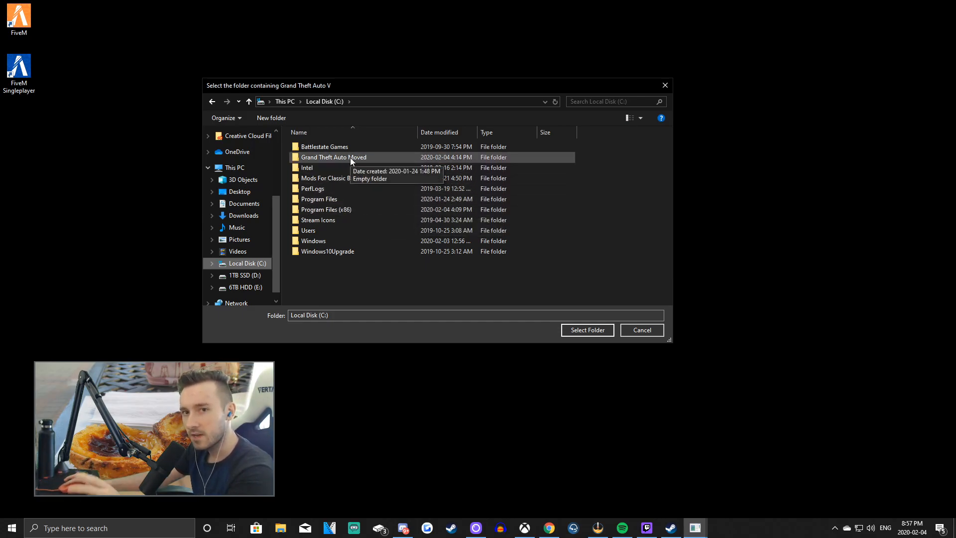
pyautogui.moveTo(366, 162)
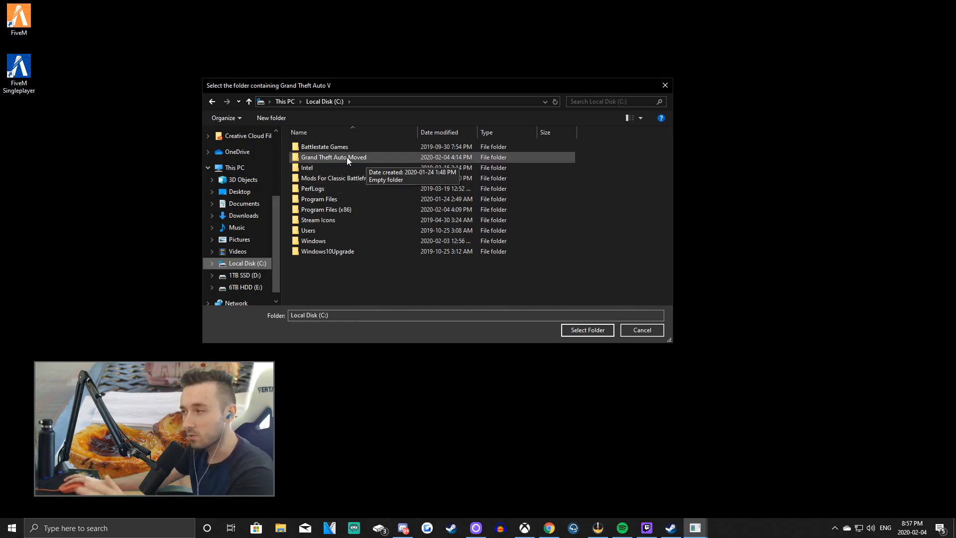
# Choose Program Files (x86)\Steam\steamapps\common\Grand Theft Auto V as the game folder
pyautogui.doubleClick(326, 209)
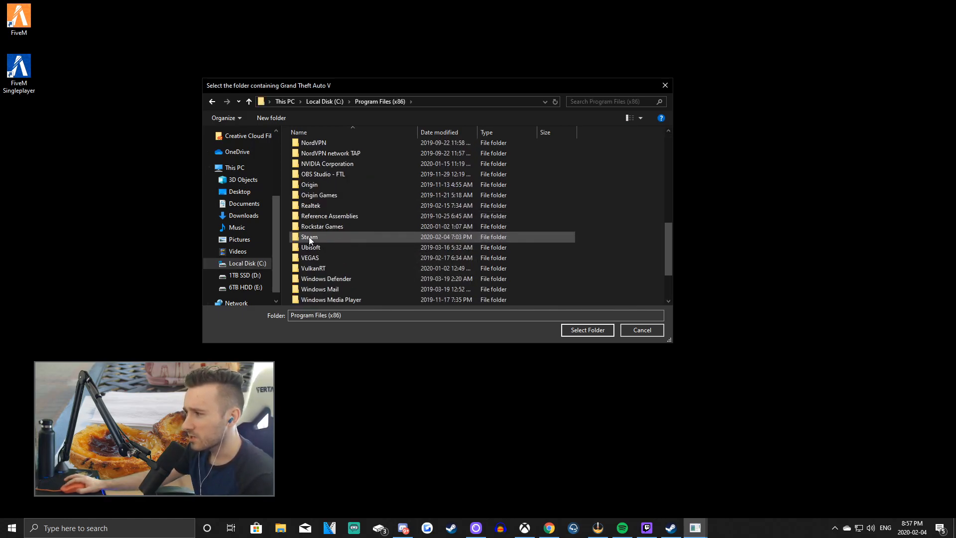
pyautogui.doubleClick(310, 237)
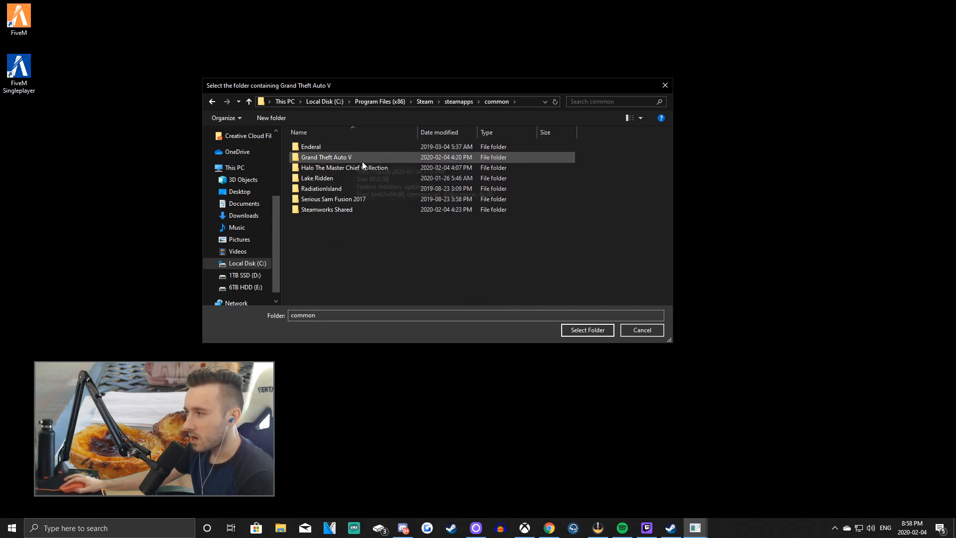
pyautogui.moveTo(347, 158)
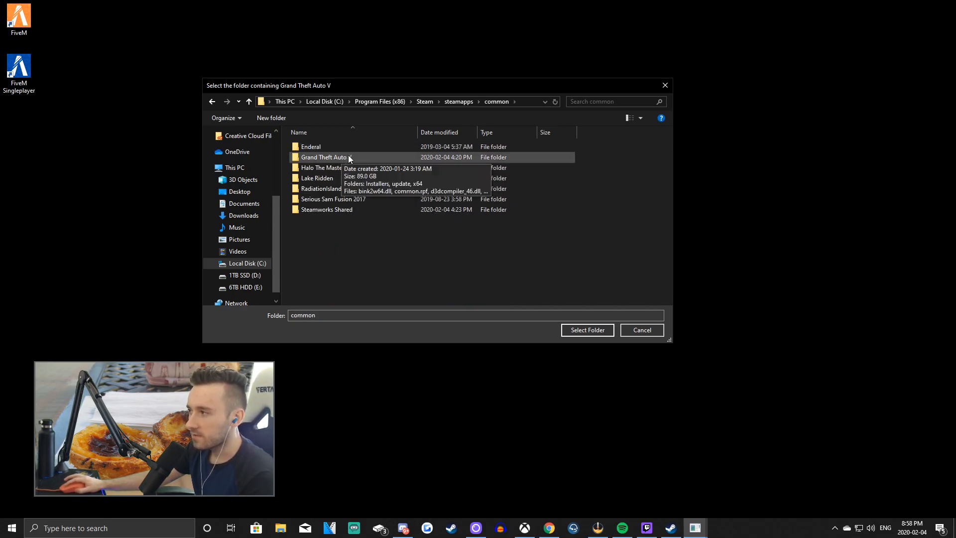
pyautogui.click(326, 156)
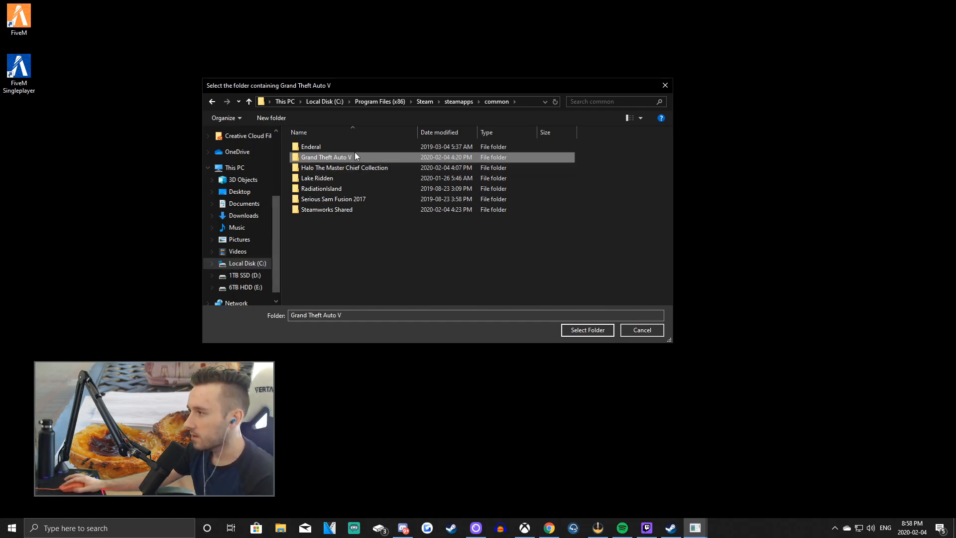
pyautogui.click(587, 329)
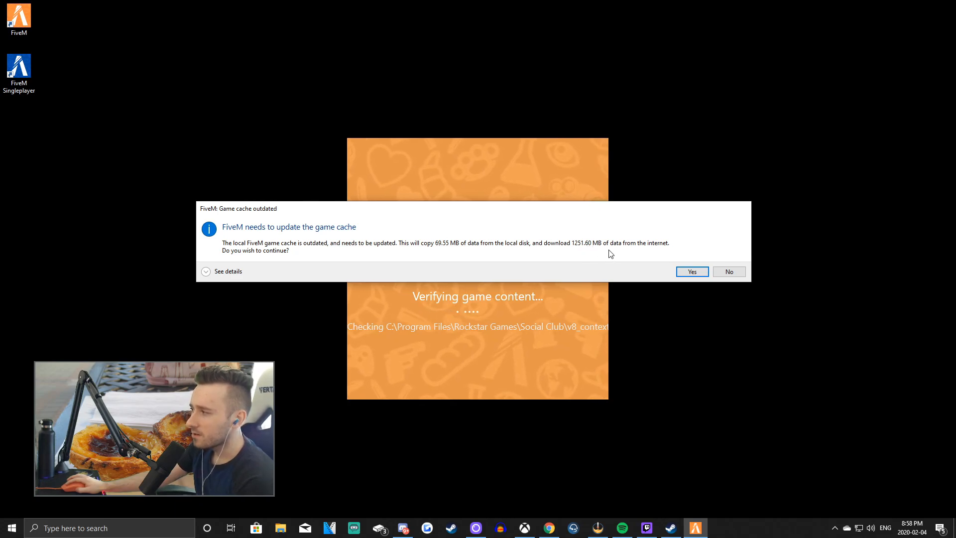
pyautogui.moveTo(464, 256)
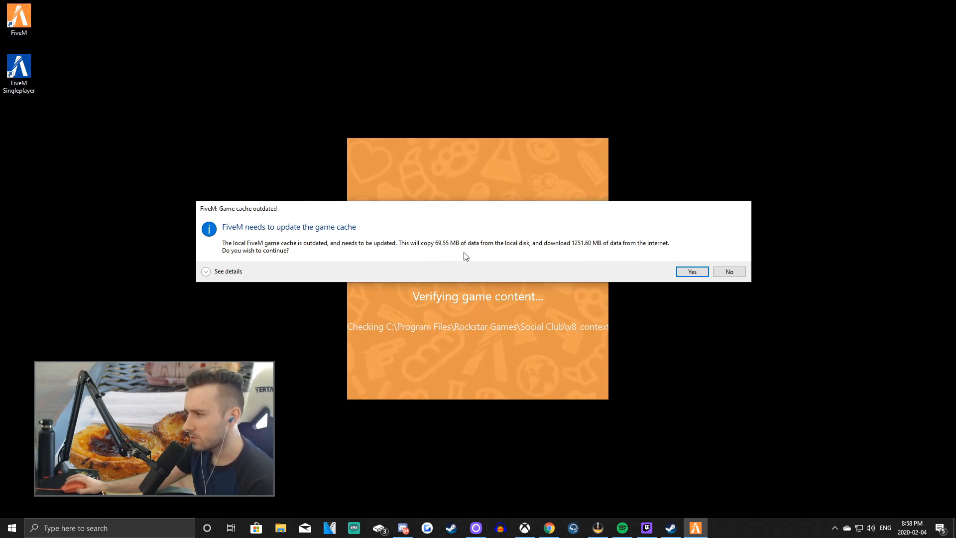
# Answer Yes to the 'Game cache outdated' prompt
pyautogui.click(692, 271)
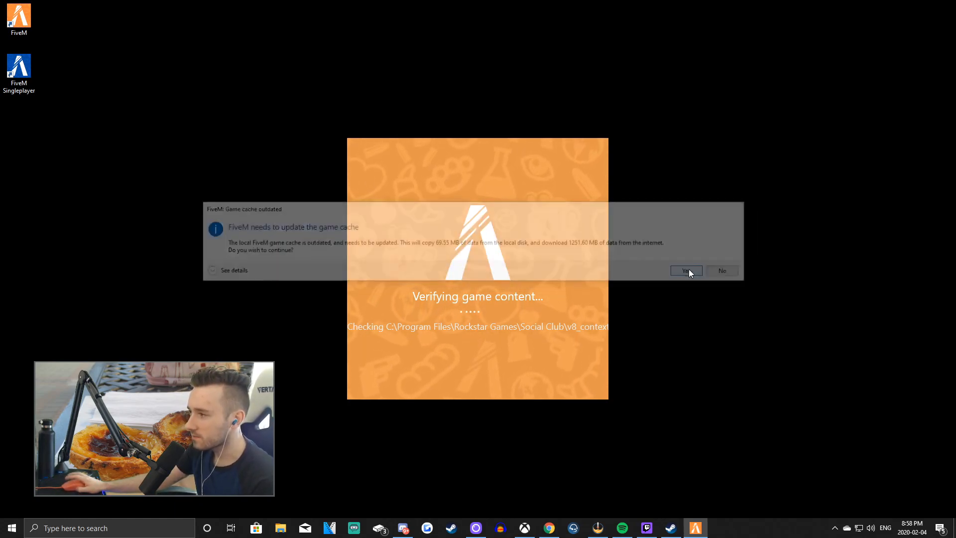
# Wait for update.rpf extraction and Rockstar Games Services connection to finish
pyautogui.click(685, 271)
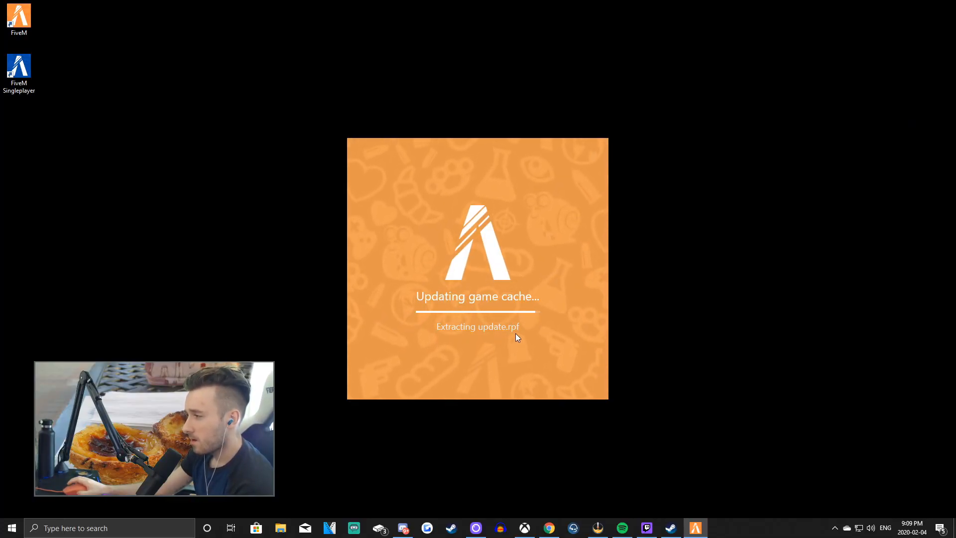
pyautogui.moveTo(576, 293)
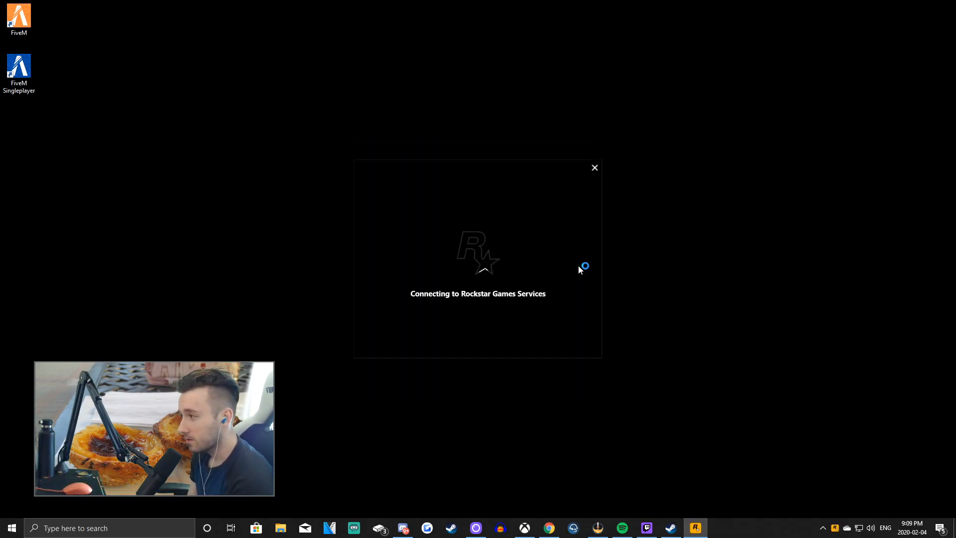
pyautogui.click(594, 168)
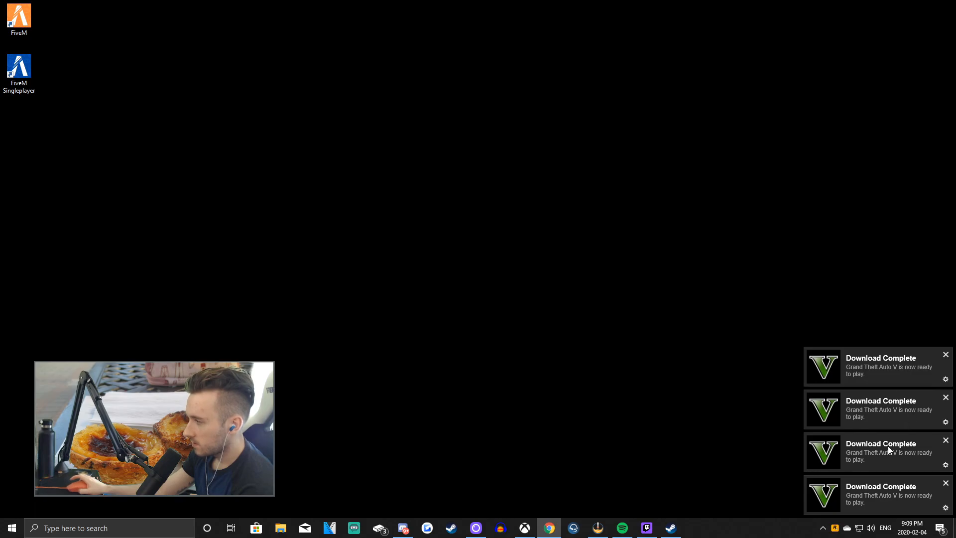
# Dismiss the three Download Complete toasts and launch FiveM from its desktop shortcut
pyautogui.click(945, 354)
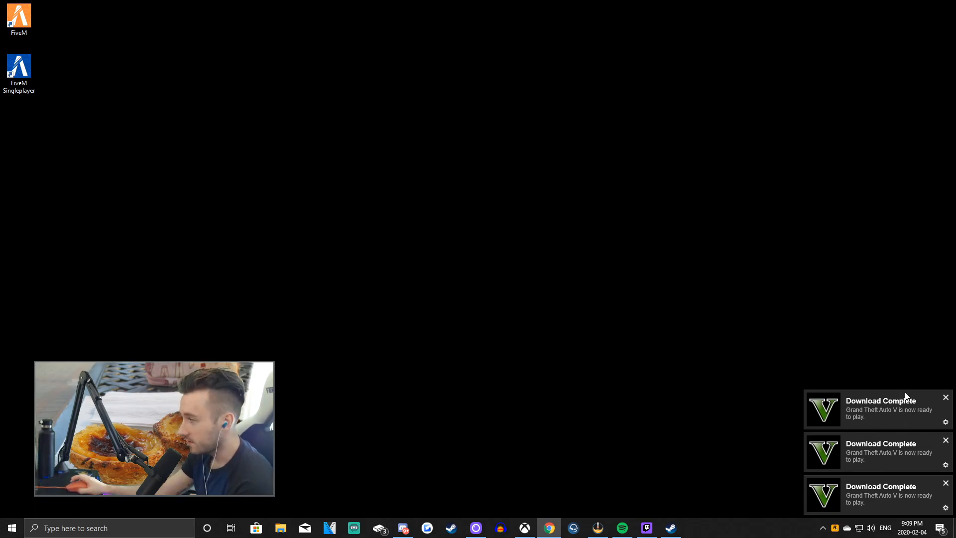
pyautogui.click(945, 397)
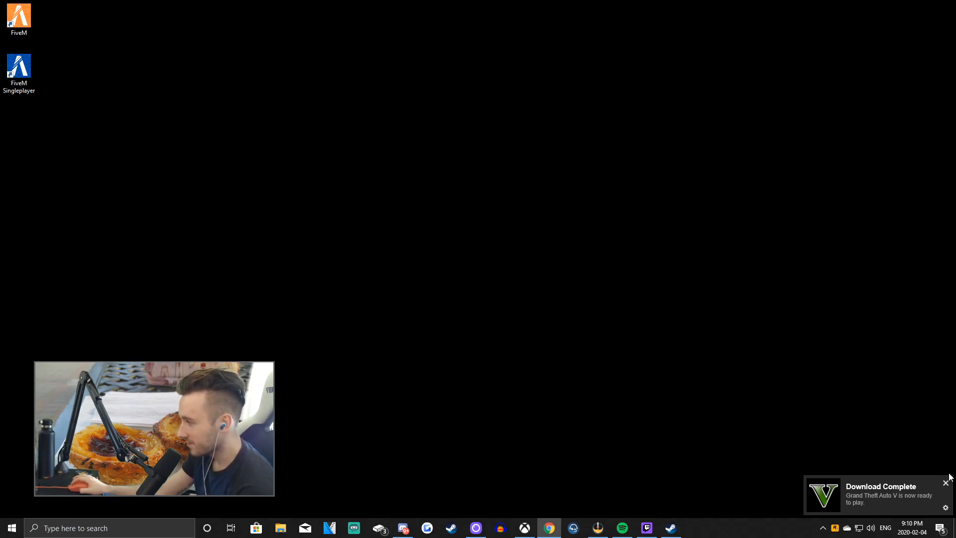
pyautogui.click(945, 481)
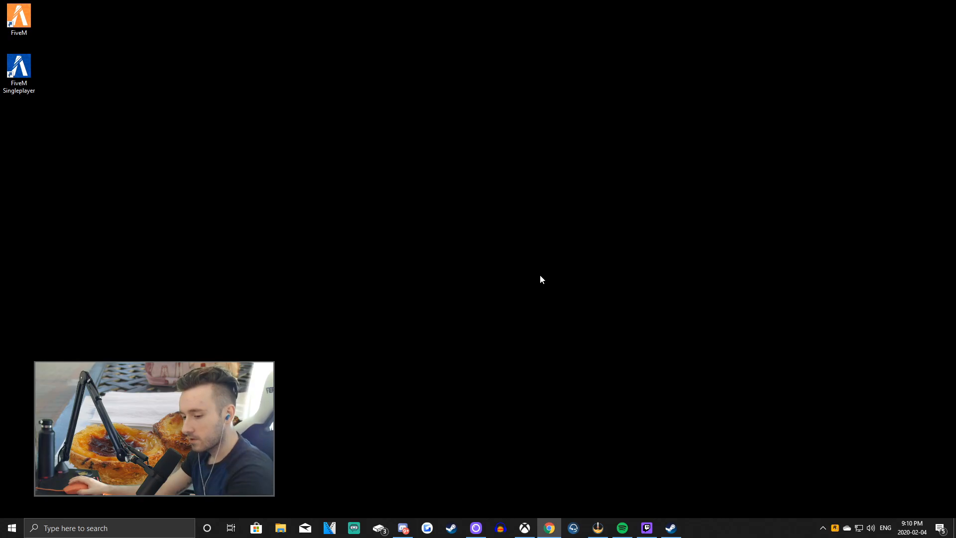
pyautogui.doubleClick(19, 15)
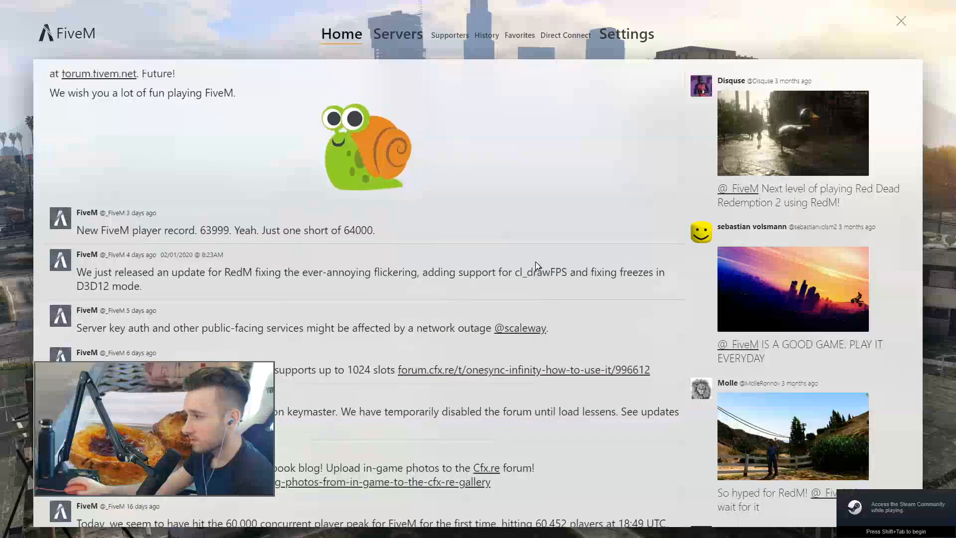
# Browse the FiveM roleplay server list, then close the client
pyautogui.click(397, 33)
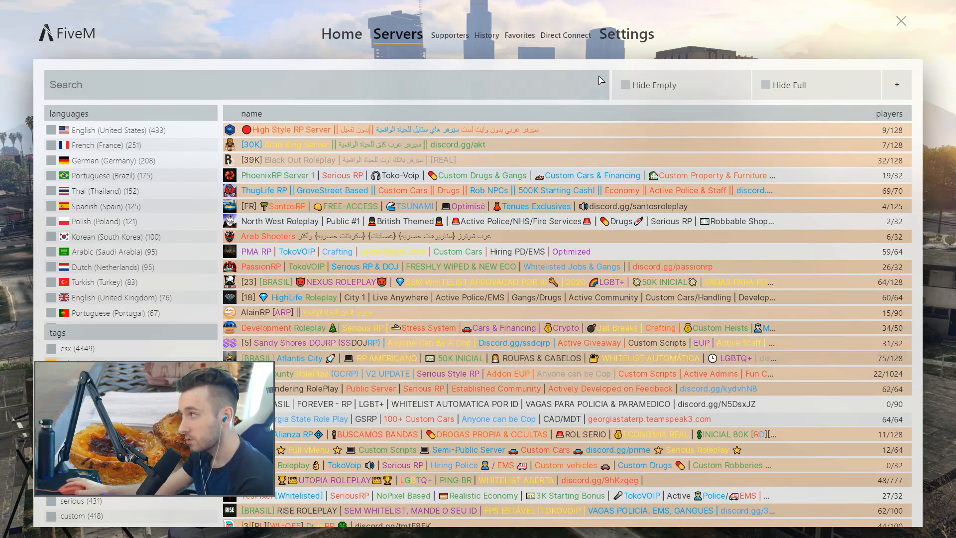
pyautogui.click(900, 21)
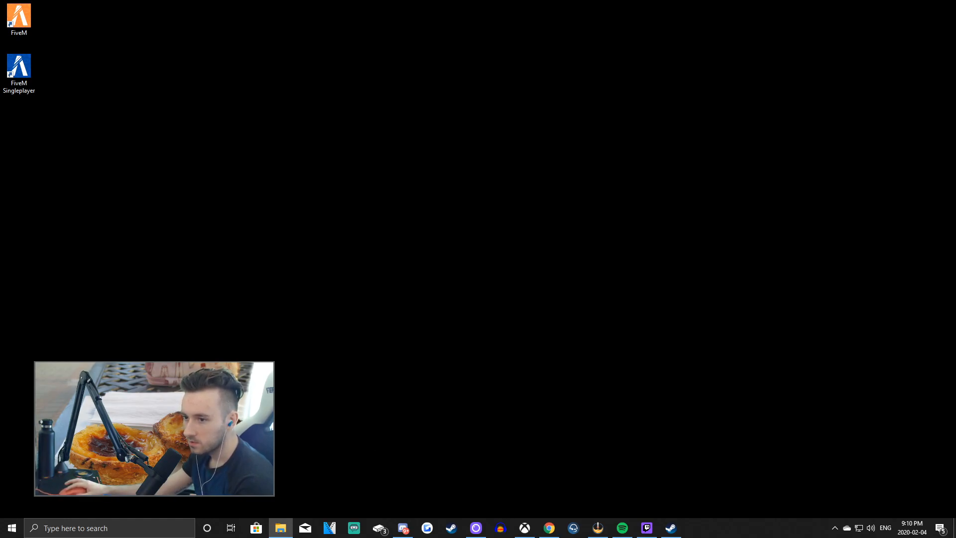
# In File Explorer on Local Disk (C:), check Grand Theft Auto Moved and scroll Program Files (x86)
pyautogui.click(280, 527)
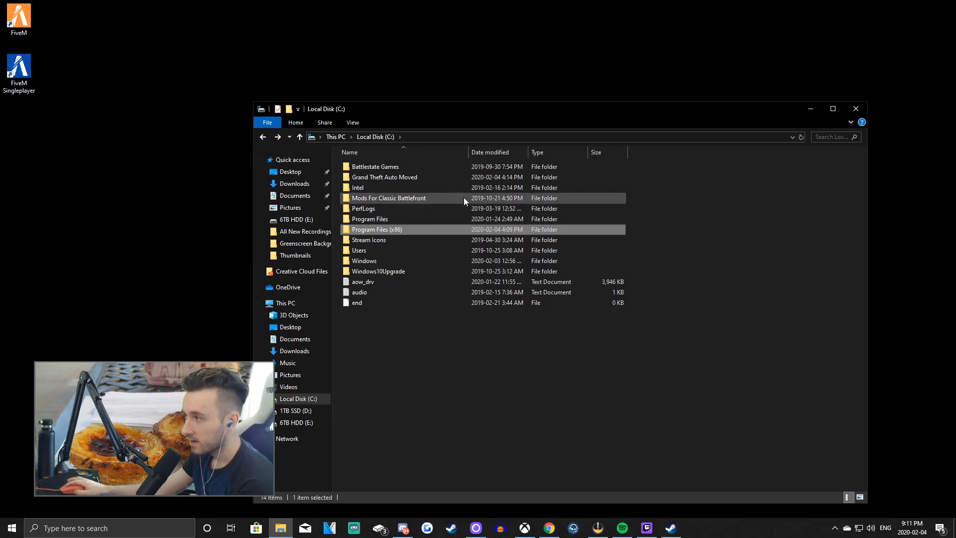
pyautogui.doubleClick(384, 177)
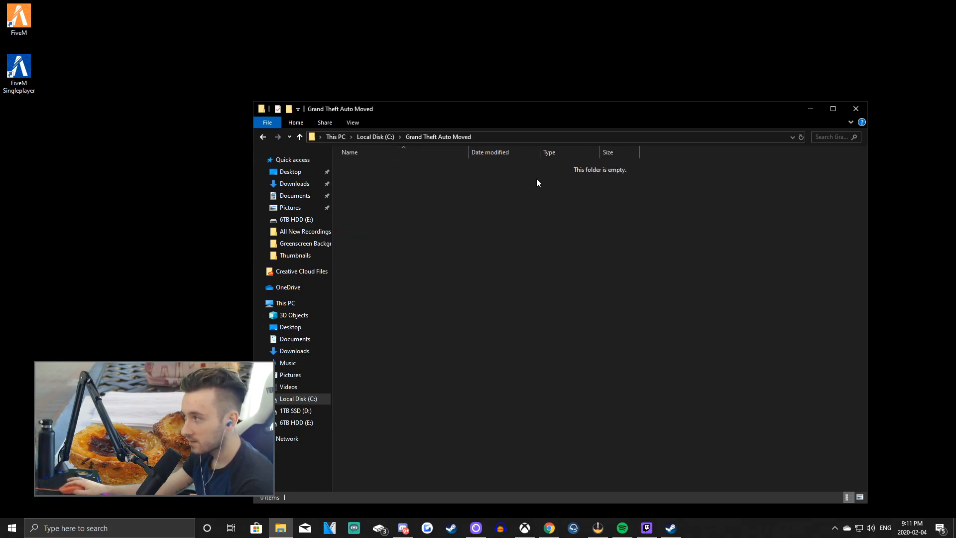
pyautogui.moveTo(450, 150)
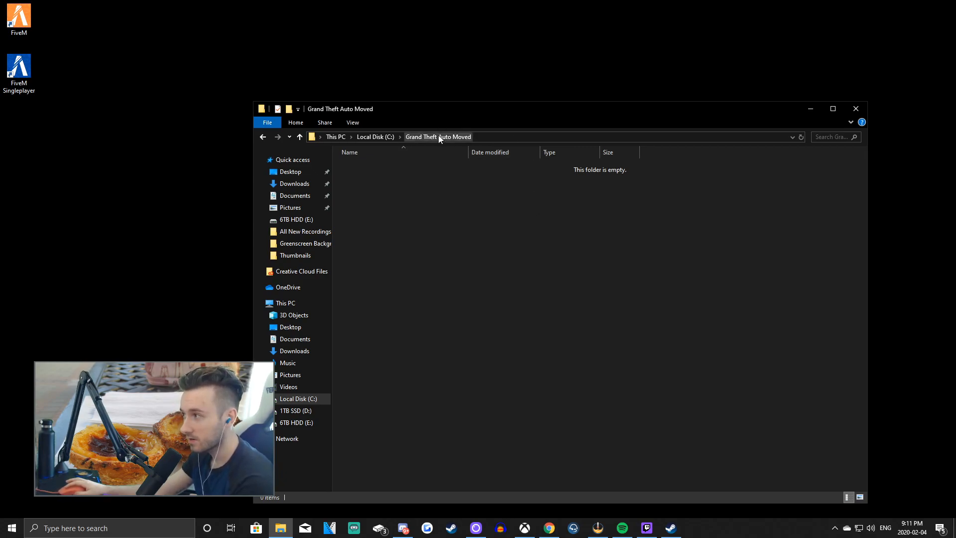
pyautogui.moveTo(263, 136)
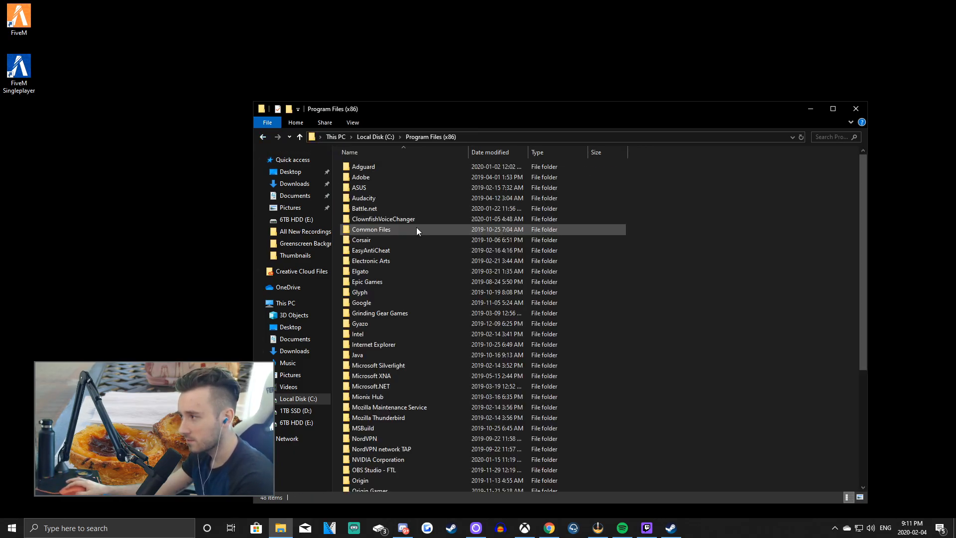
pyautogui.scroll(-3)
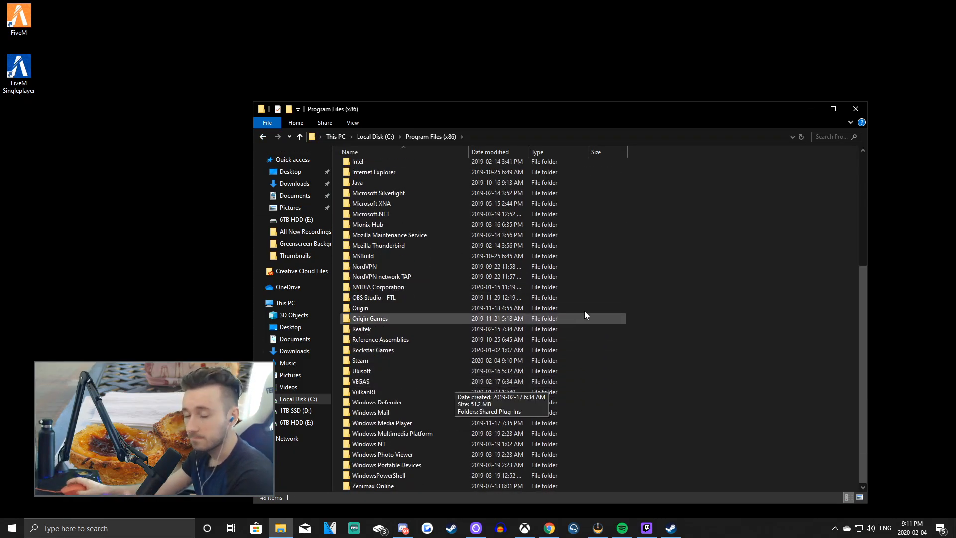